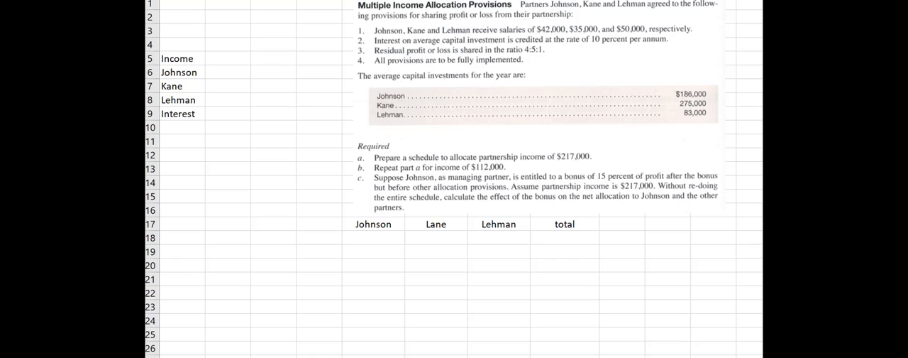
pyautogui.moveTo(238, 139)
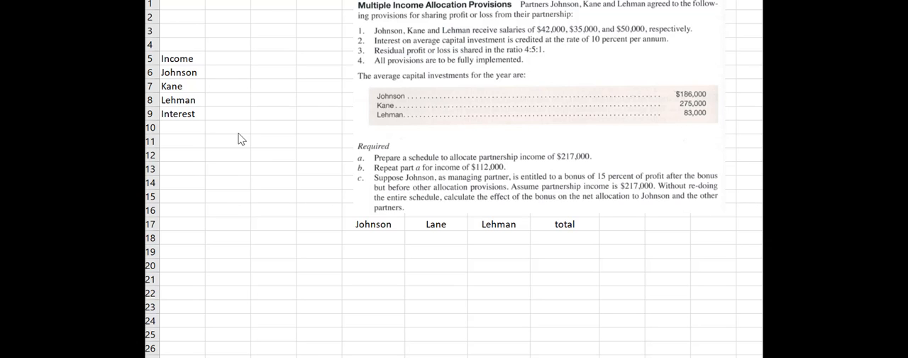
# Step: Record the 217,000 partnership income and the 10% interest rate beside their labels
pyautogui.moveTo(545, 139); pyautogui.dragTo(269, 71)
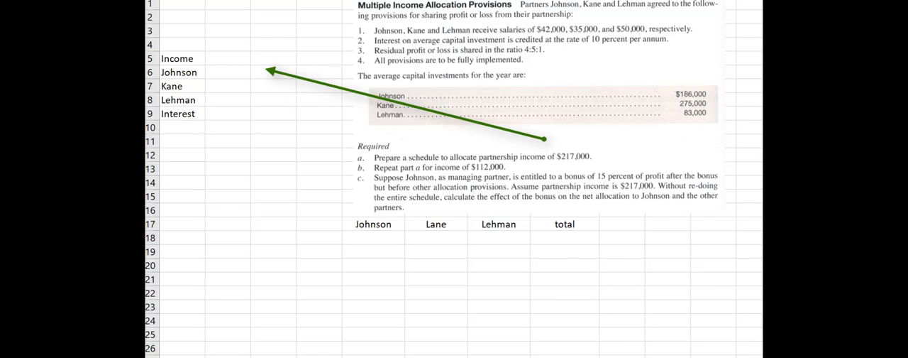
pyautogui.write('2170000')
pyautogui.write('83,000')
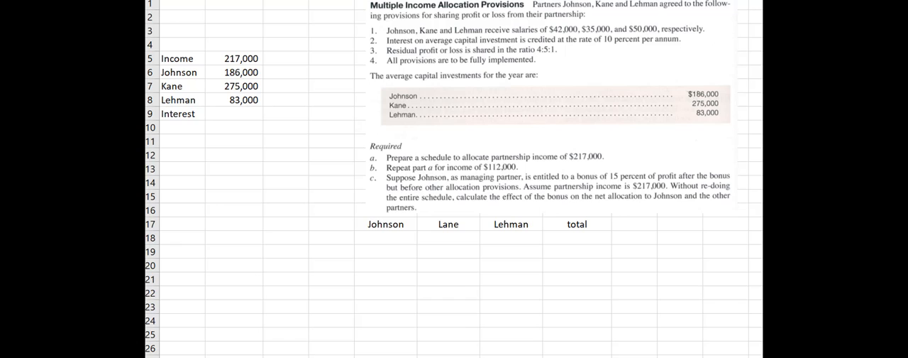
pyautogui.write('10%')
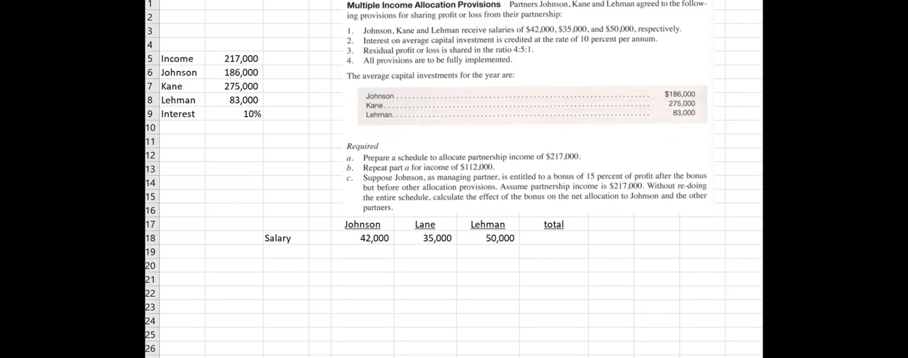
# Step: Total the three salaries in H18 with =SUM(E18:G18), giving 127,000
pyautogui.write('=SUM(E18:G18)')
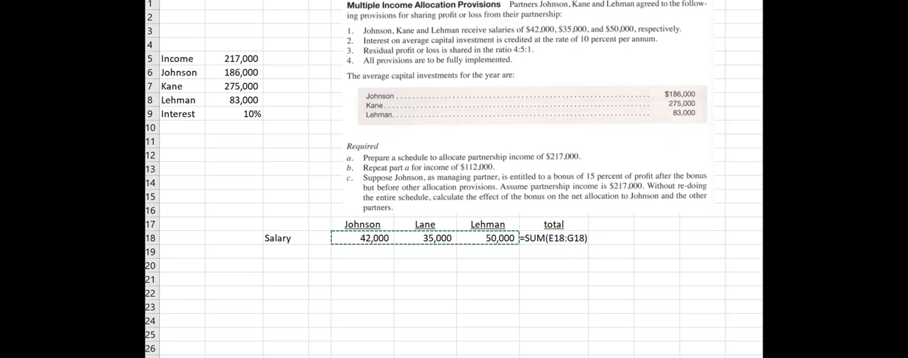
pyautogui.moveTo(618, 236)
pyautogui.write('=')
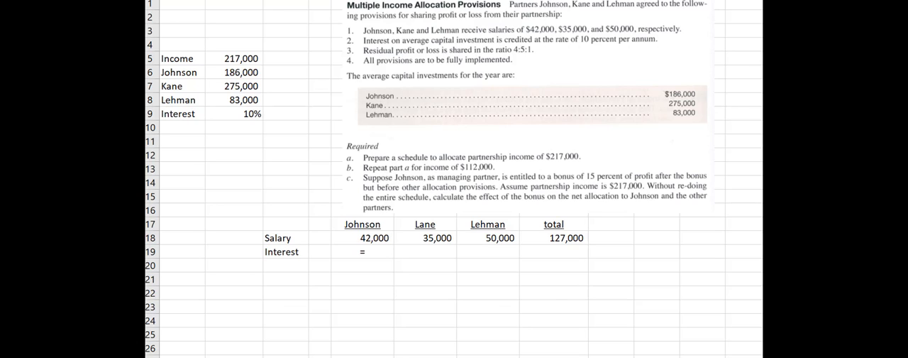
# Step: Fill the Interest row with =B6*B9, =B7*B9 and =B8*B9 (18,600, 27,500, 8,300)
pyautogui.click(362, 252)
pyautogui.write('b6*')
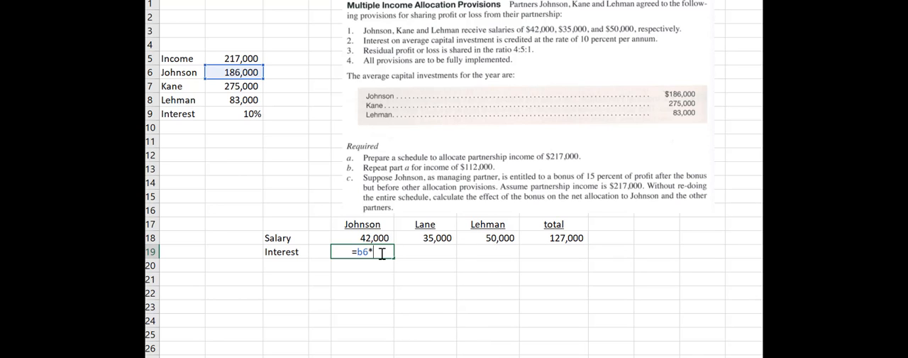
pyautogui.write('b')
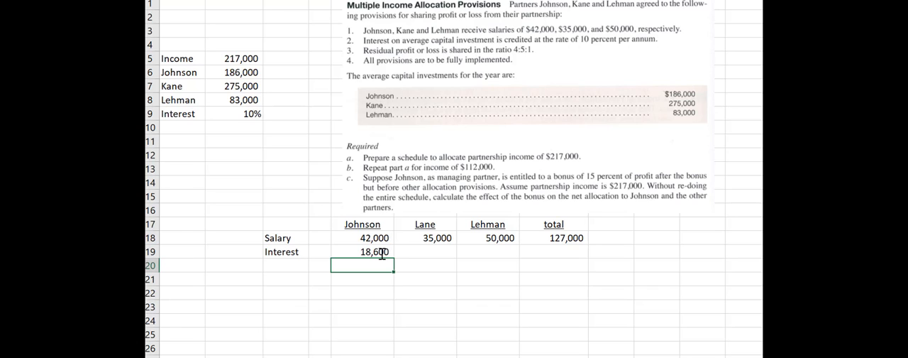
pyautogui.moveTo(408, 289)
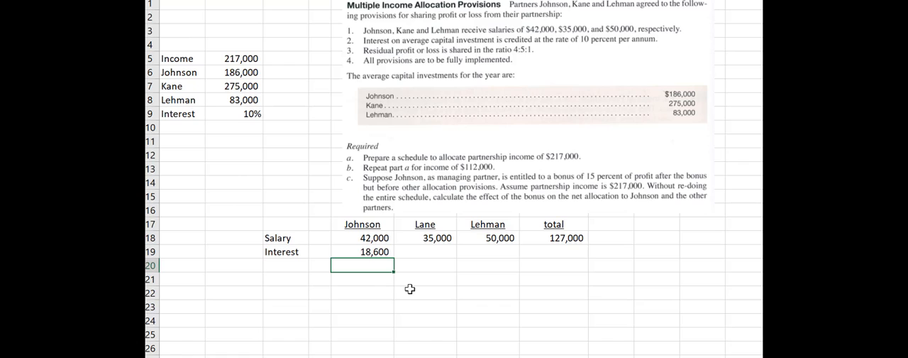
pyautogui.click(361, 251)
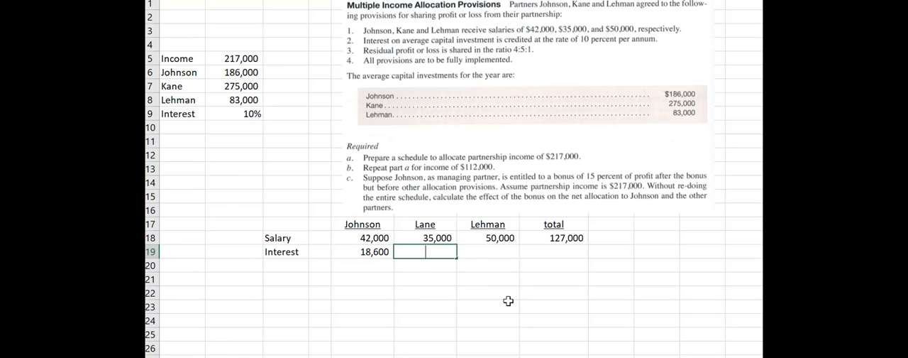
pyautogui.write('=')
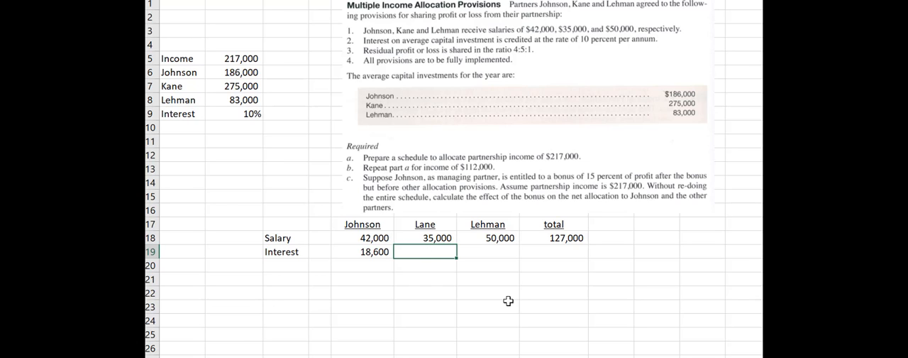
pyautogui.click(424, 224)
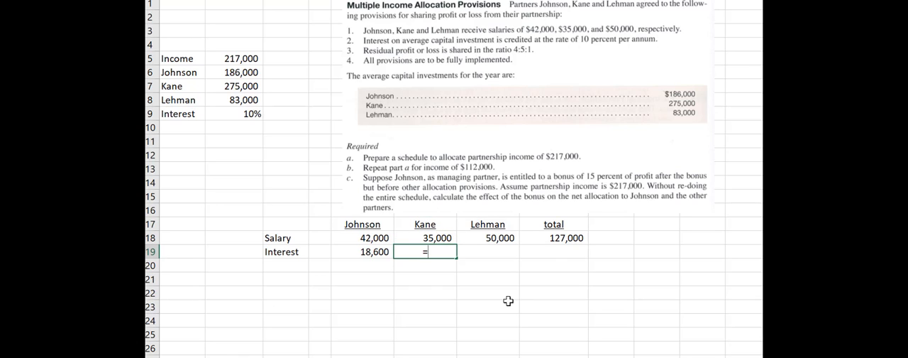
pyautogui.write('b')
pyautogui.click(488, 251)
pyautogui.write('=')
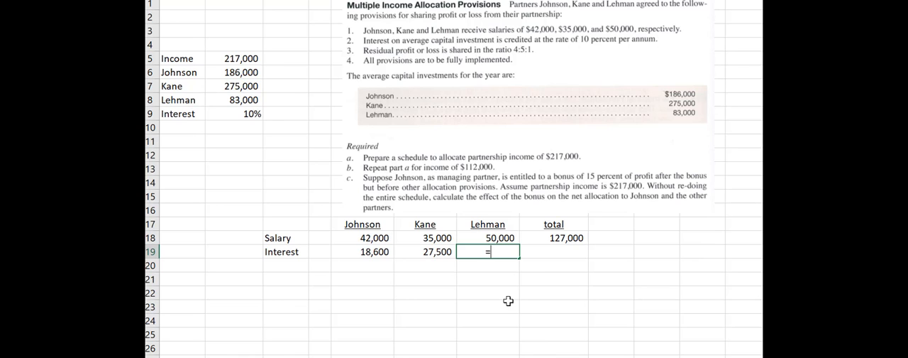
pyautogui.write('b8*b9')
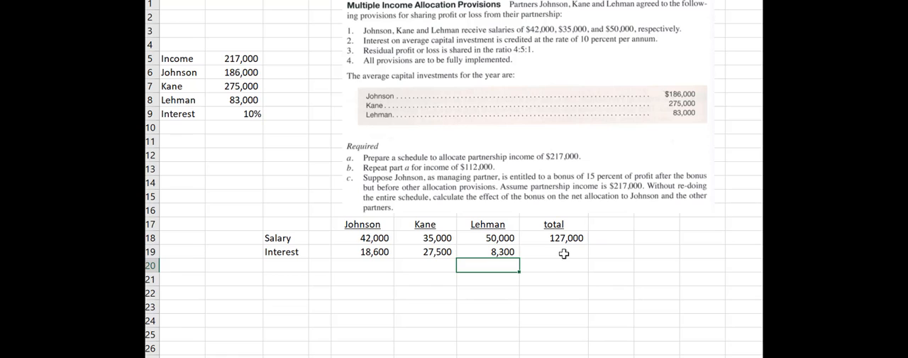
pyautogui.click(554, 251)
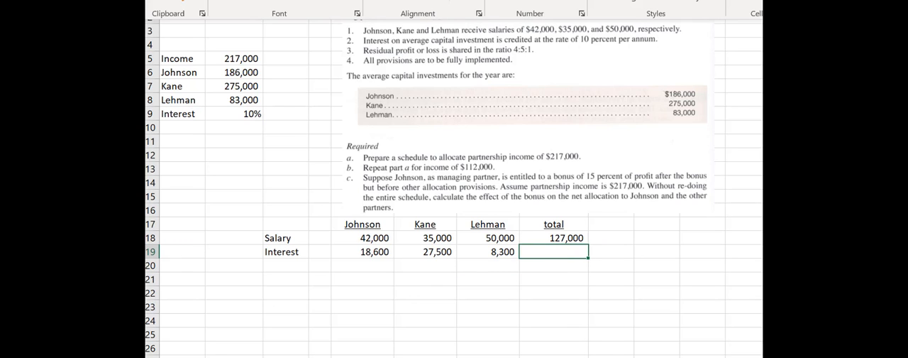
# Step: Enter the 54,400 interest total and the residual =B5-H18-H19 giving 35,600
pyautogui.write('54400')
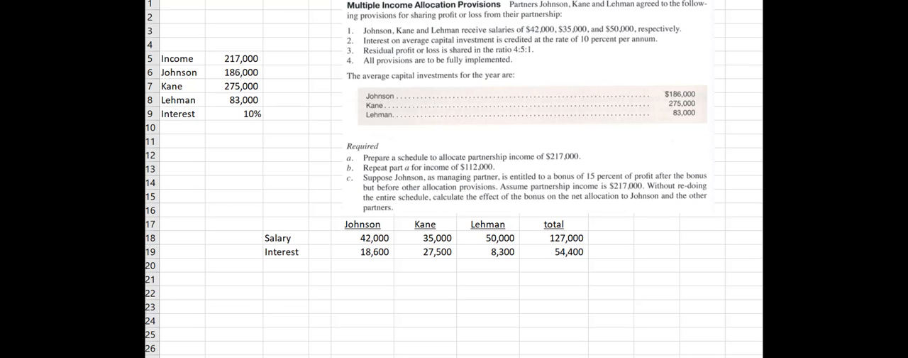
pyautogui.write('=b5')
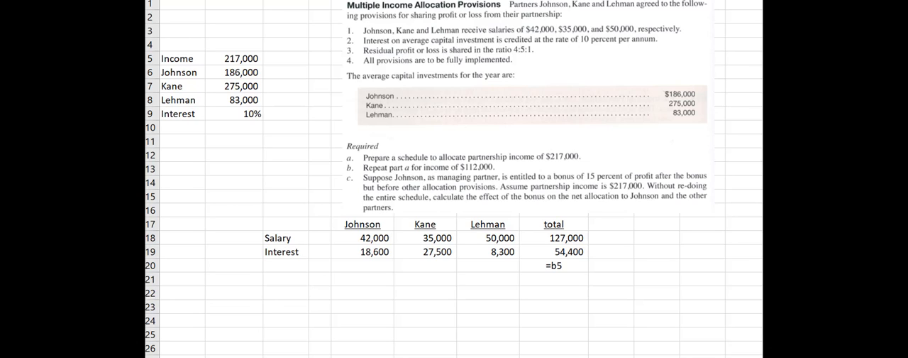
pyautogui.click(554, 264)
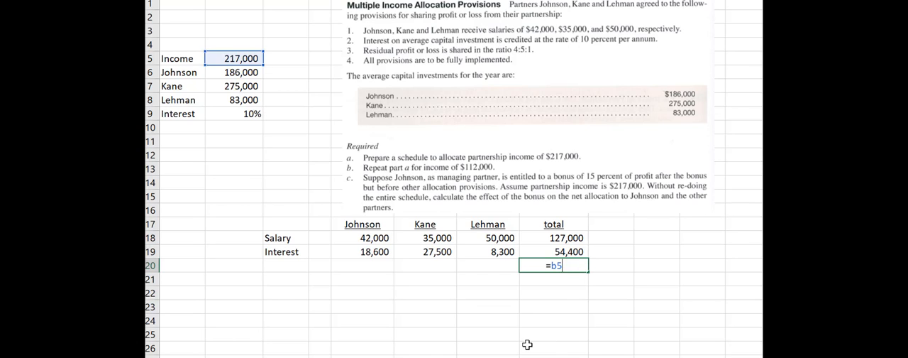
pyautogui.write('-h1')
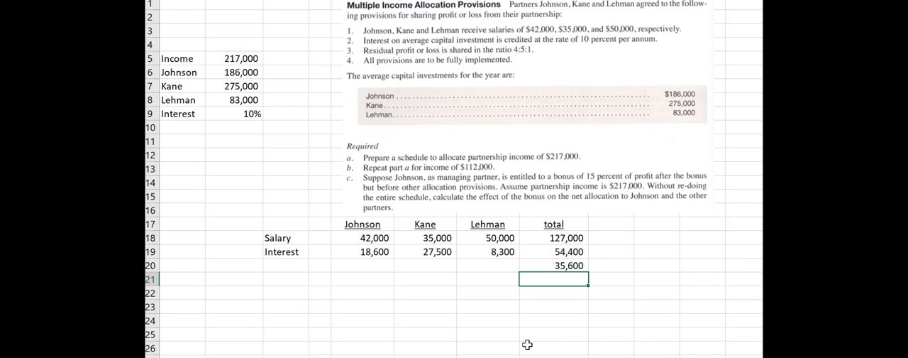
pyautogui.moveTo(483, 336)
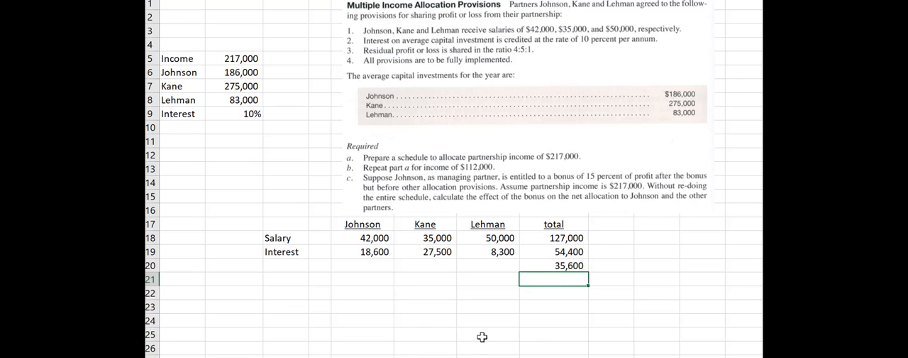
# Step: Label the Residual row and give Johnson =.4*H20 and Kane =.5*H20
pyautogui.write('Residual')
pyautogui.click(361, 266)
pyautogui.write('=')
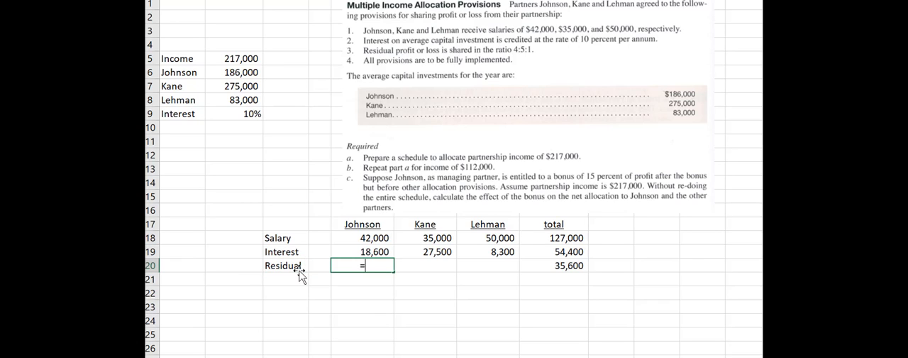
pyautogui.write('.4')
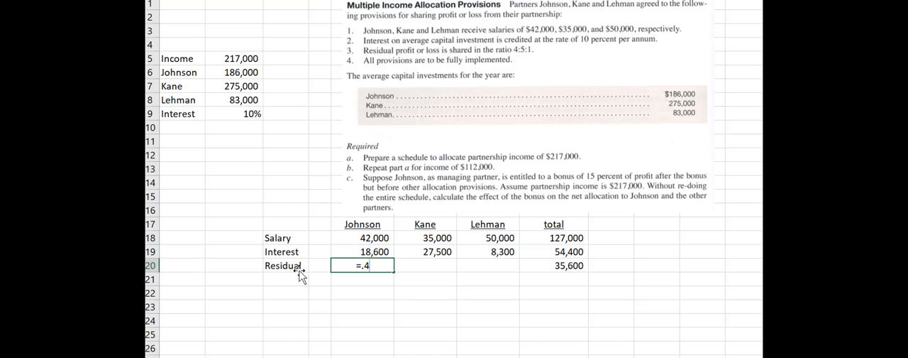
pyautogui.write('*')
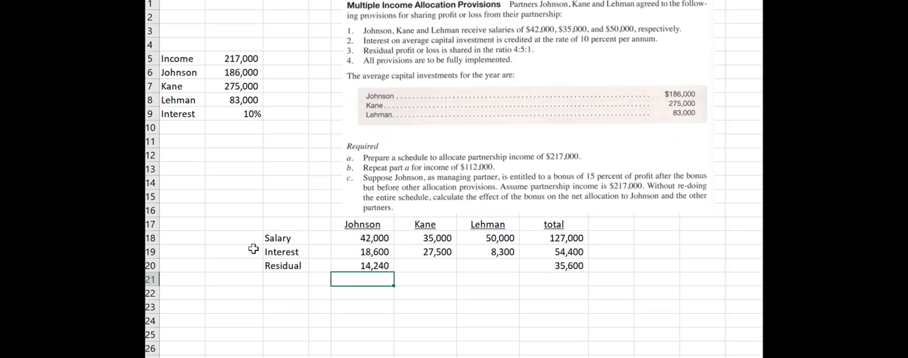
pyautogui.moveTo(431, 271)
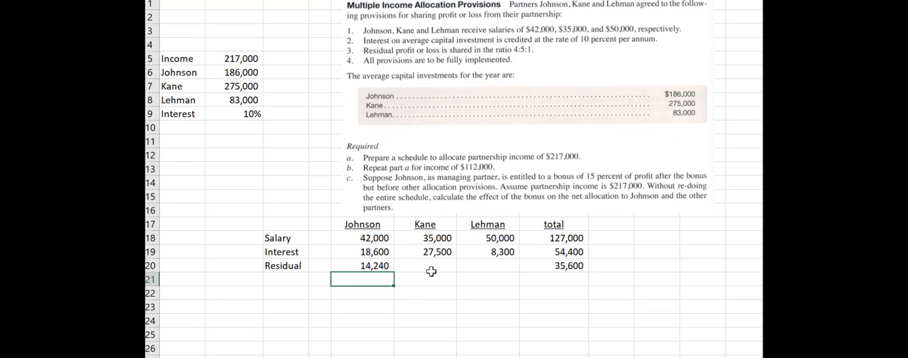
pyautogui.click(425, 266)
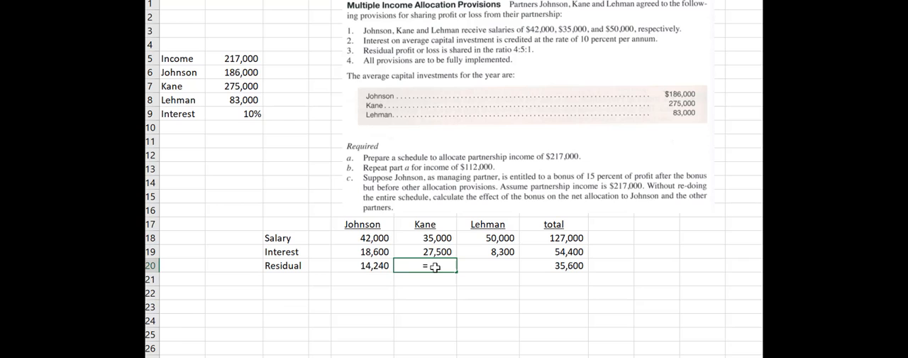
pyautogui.write('.5')
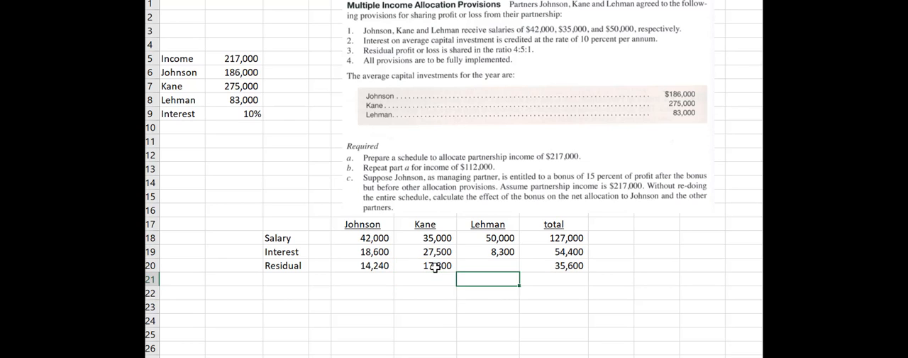
# Step: Give Lehman =.1*H20 (3,560) and check the residual row total
pyautogui.click(488, 264)
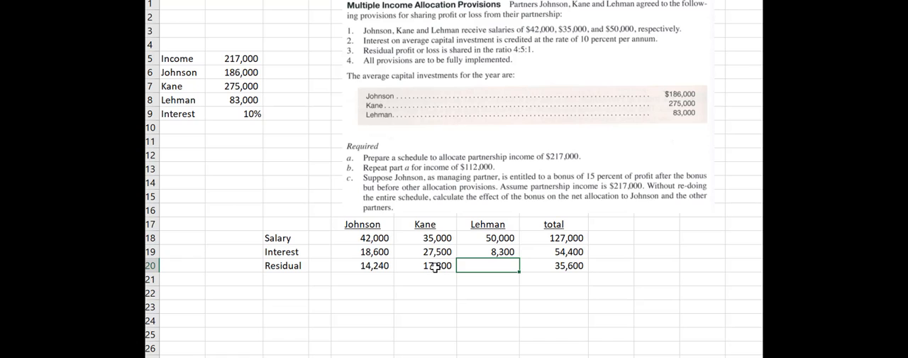
pyautogui.write('=.1*')
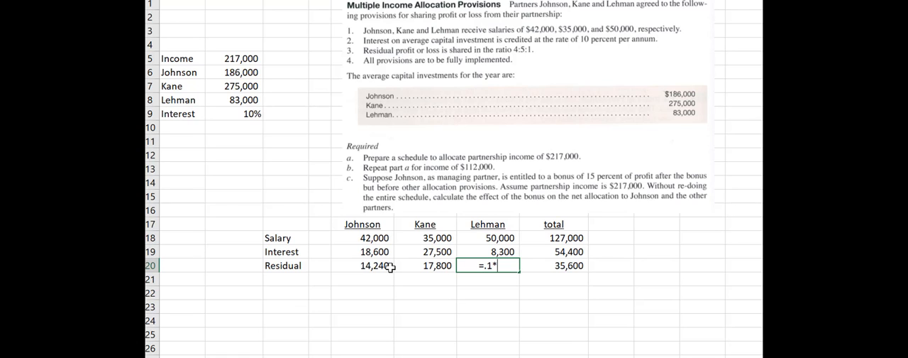
pyautogui.write('h')
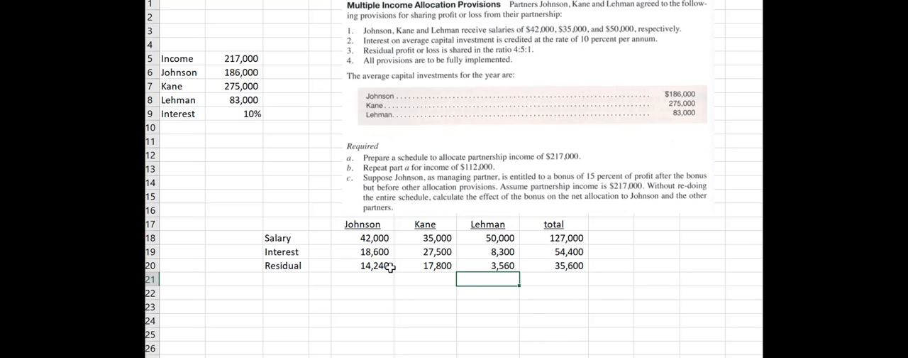
pyautogui.moveTo(555, 261)
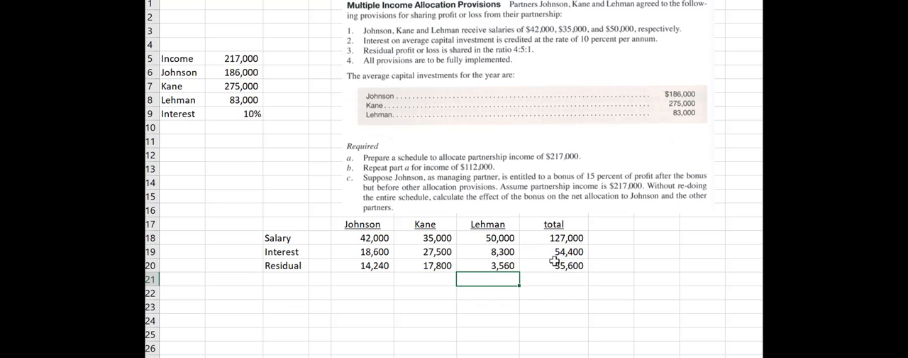
pyautogui.click(553, 264)
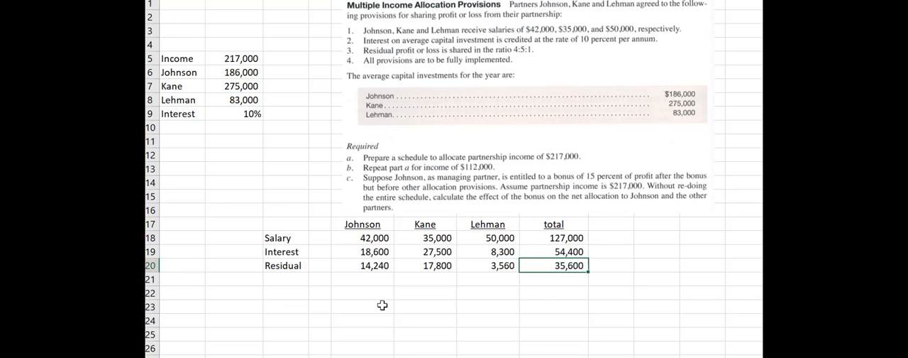
pyautogui.click(363, 264)
pyautogui.write('Allocation')
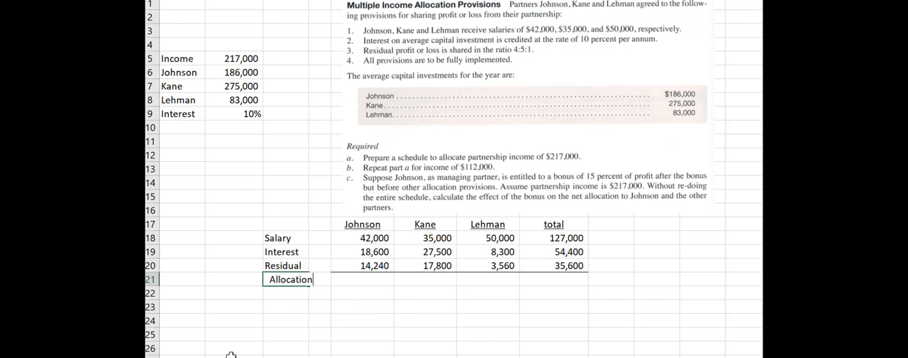
# Step: Sum Johnson's allocation with =SUM(E18:E20) and record the 217,000 overall total
pyautogui.click(362, 278)
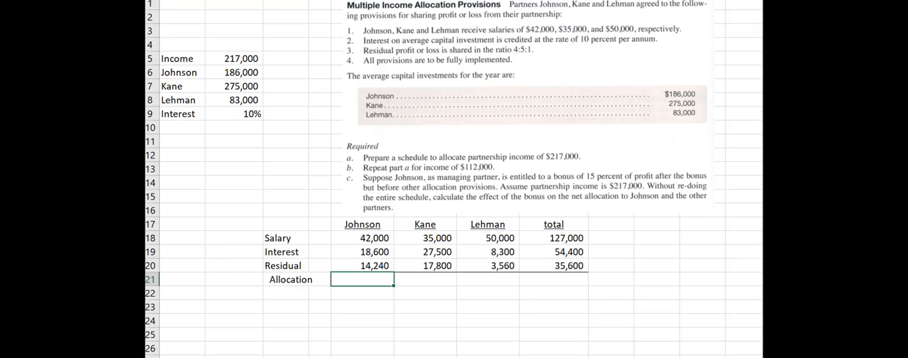
pyautogui.write('=SUM(E18:E20')
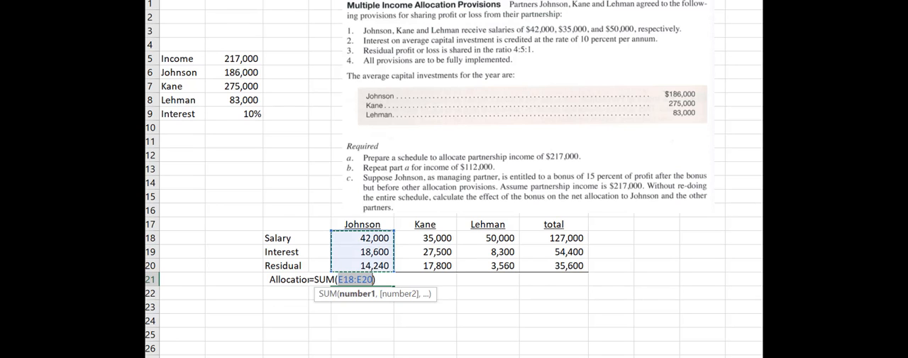
pyautogui.press('Enter')
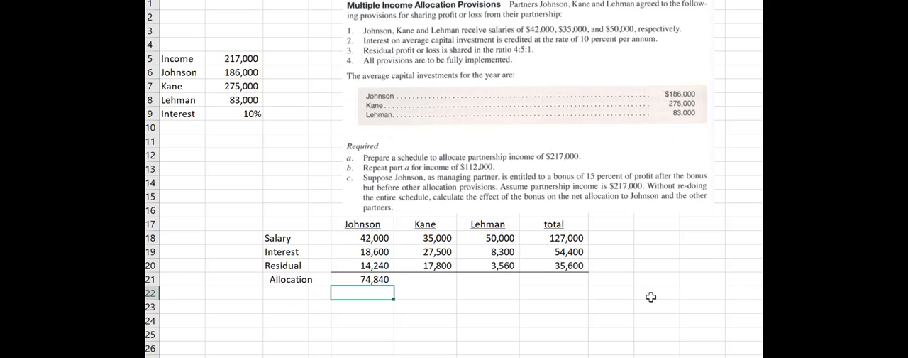
pyautogui.moveTo(431, 286)
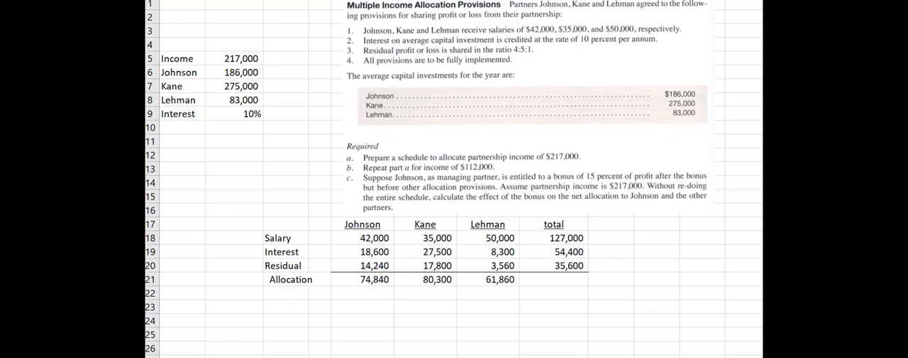
pyautogui.write('217,000')
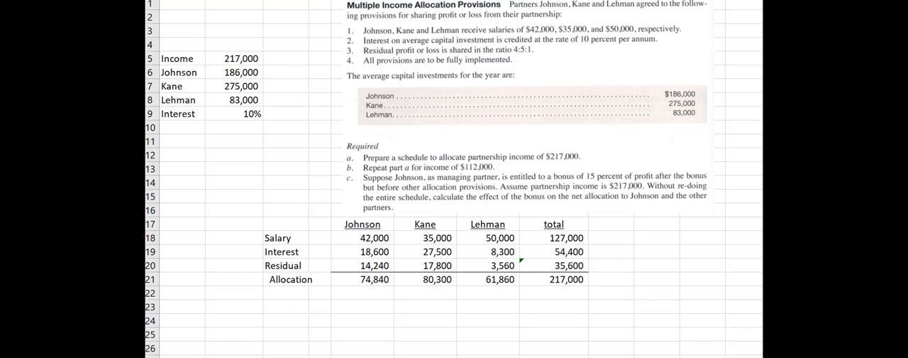
pyautogui.moveTo(539, 276); pyautogui.dragTo(281, 71)
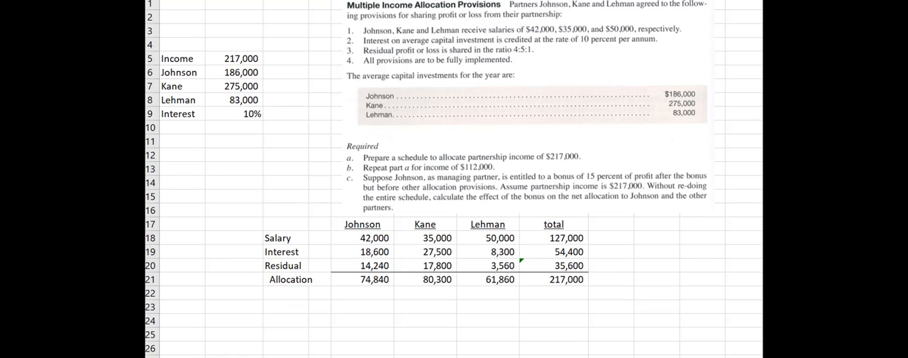
pyautogui.moveTo(234, 266); pyautogui.dragTo(639, 290)
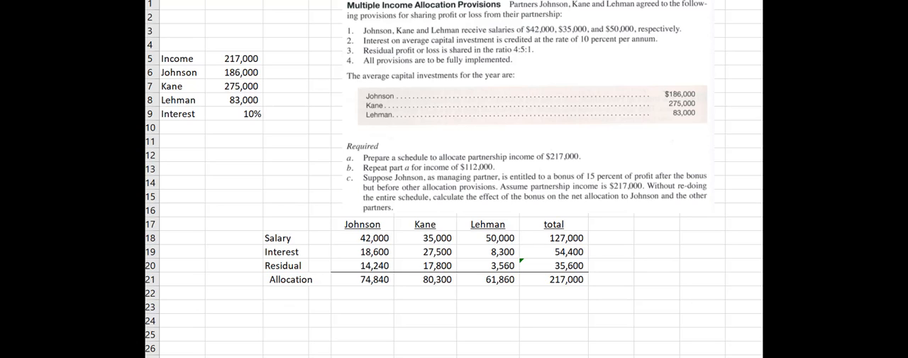
# Step: Change the Income cell to 112000 so the schedule reallocates to a 112,000 total
pyautogui.moveTo(245, 31); pyautogui.dragTo(220, 88)
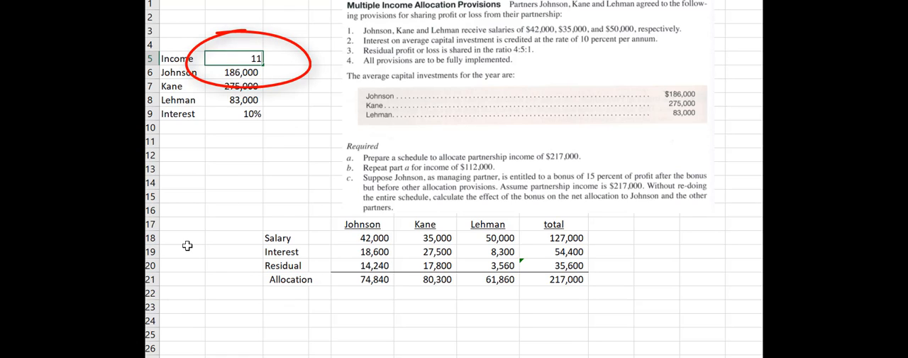
pyautogui.write('1120000')
pyautogui.write('Bonus to J')
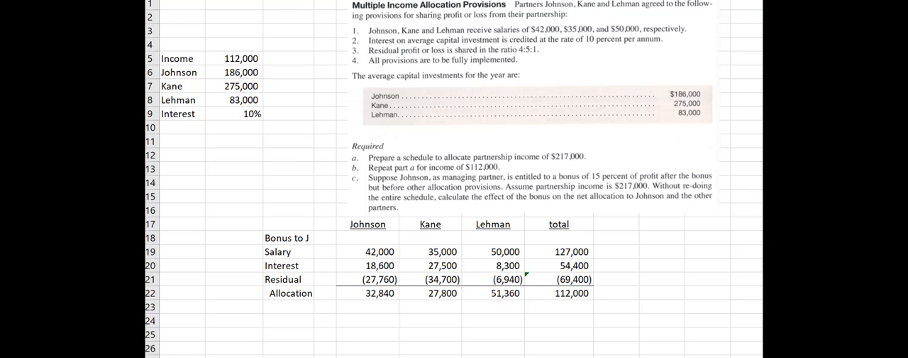
# Step: Set the Income cell back to 217000 for the bonus case
pyautogui.write('217000')
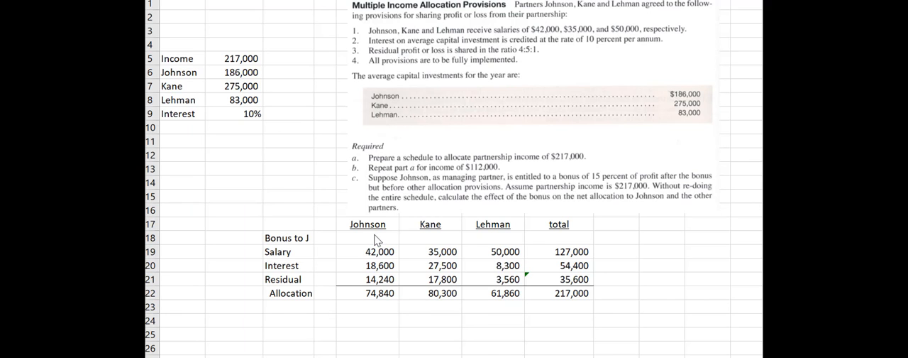
# Step: Enter Johnson's 28304 bonus in E18 and start the row total =SUM(E18:G18)
pyautogui.click(368, 237)
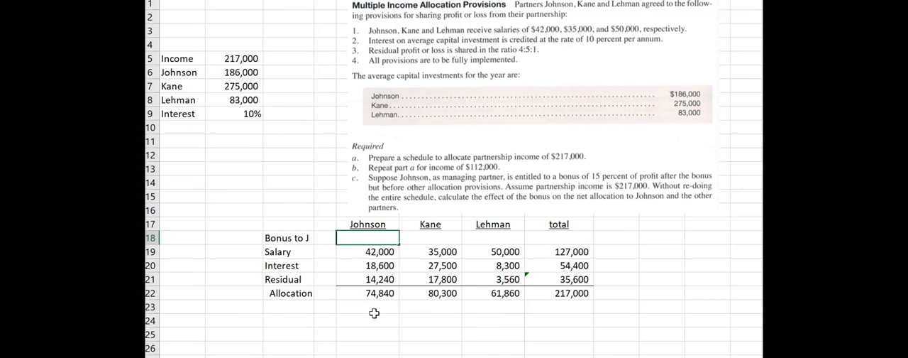
pyautogui.write('28304')
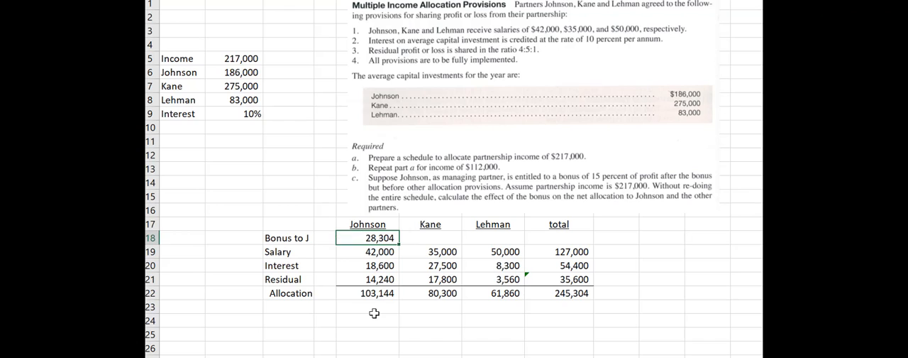
pyautogui.click(379, 251)
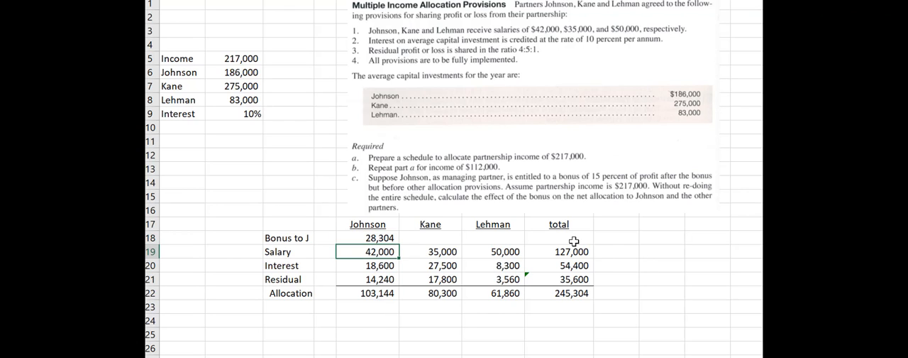
pyautogui.click(559, 239)
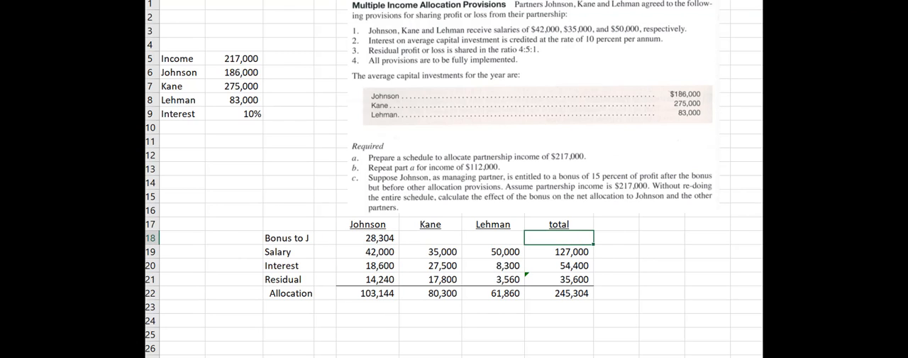
pyautogui.write('=SUM(E18:G18')
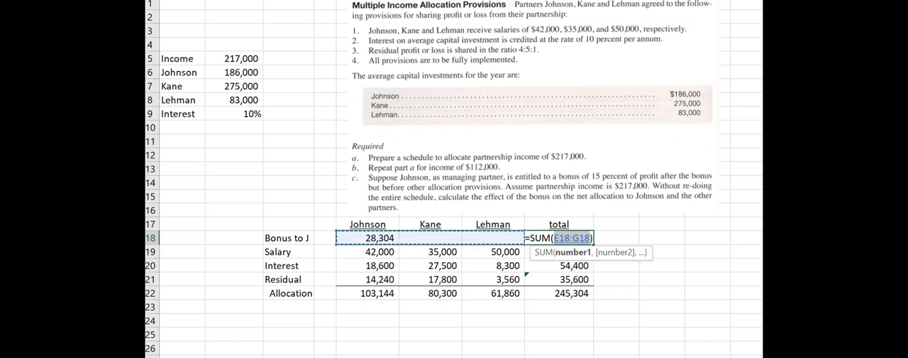